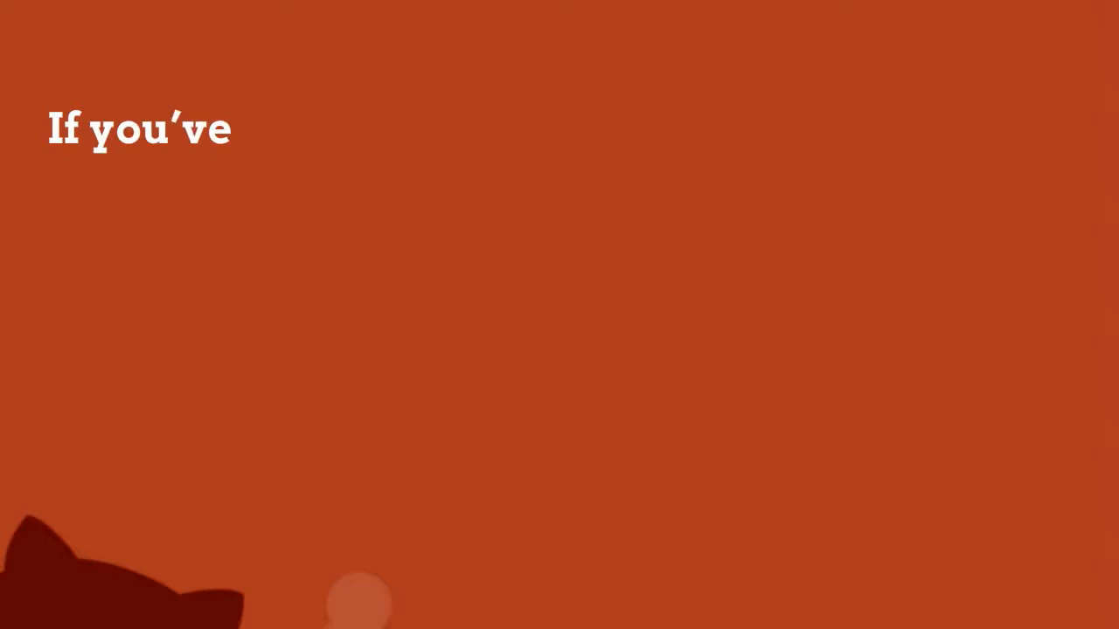
pyautogui.write('worked with code at any level, you s')
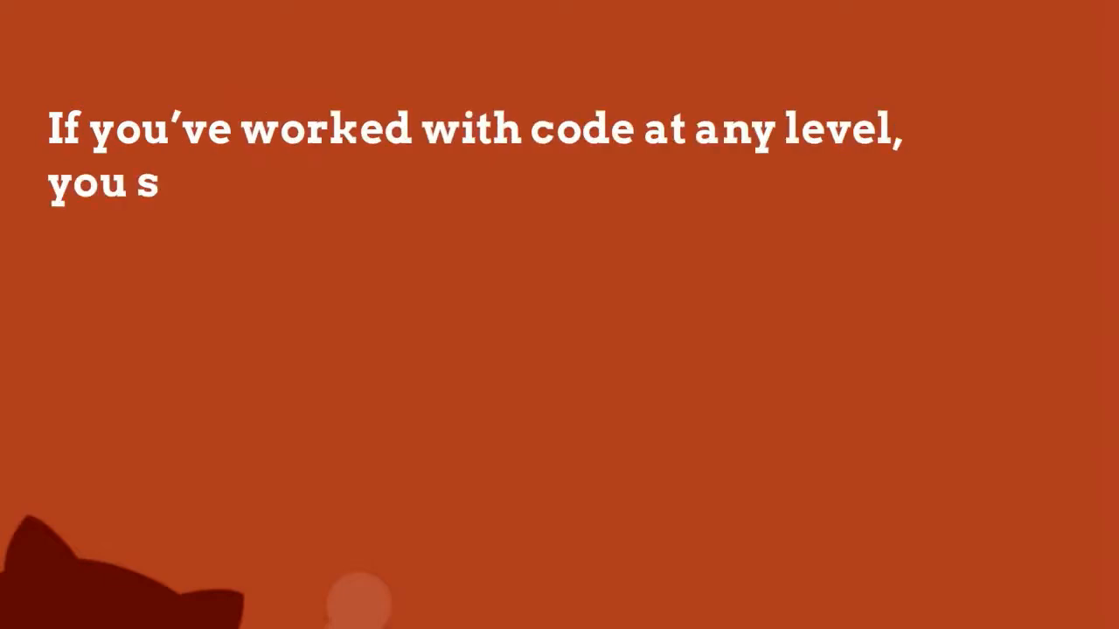